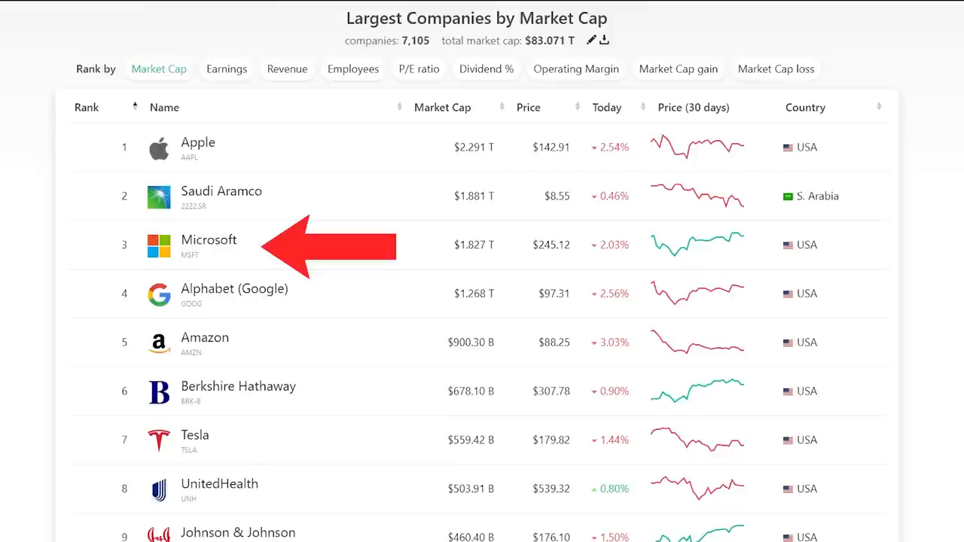
Select the MSFT holding in the dividend portfolio to show Microsoft's summary with its all-time price chart.
click(208, 244)
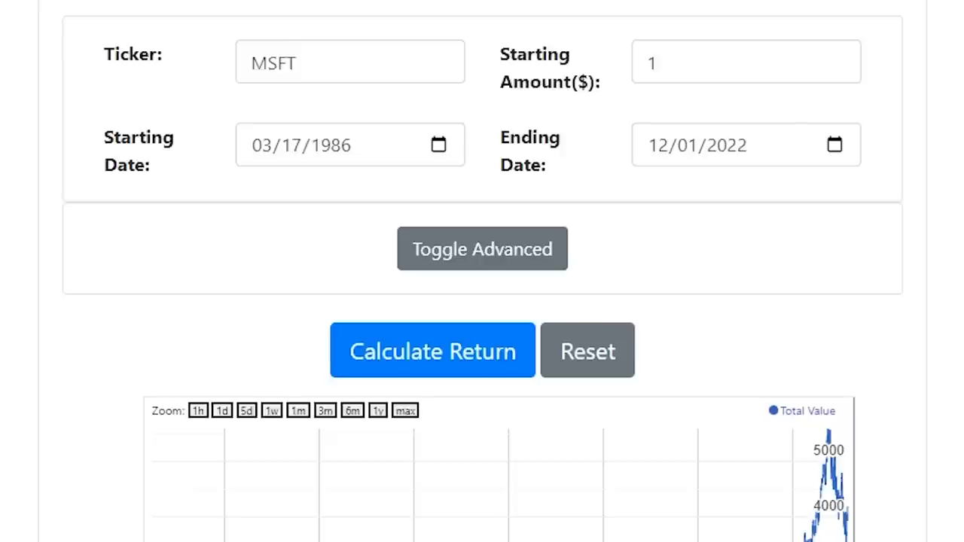
click(431, 350)
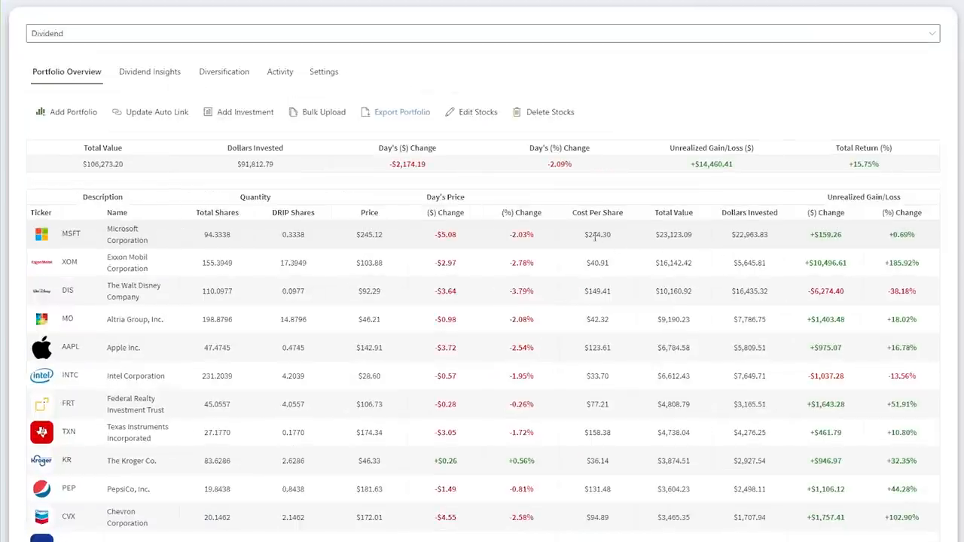
click(71, 231)
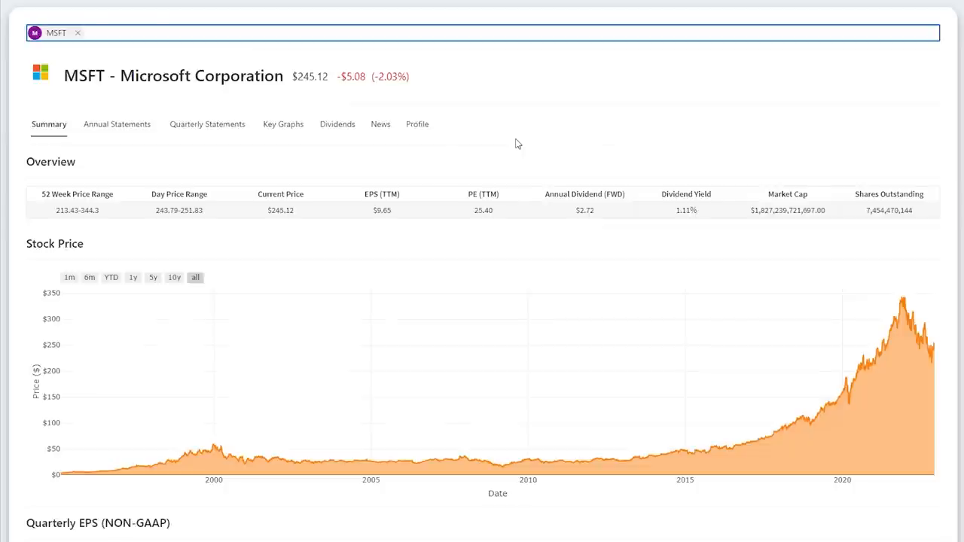